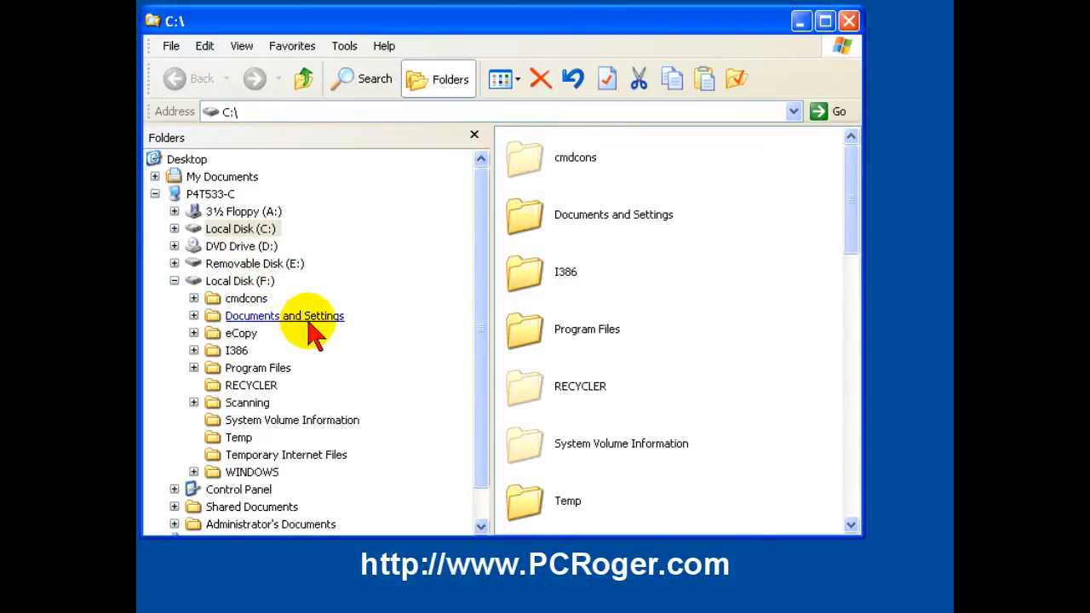
# - Expand Documents and Settings and the CCW user folder on drive F to reach Favorites
pyautogui.click(193, 316)
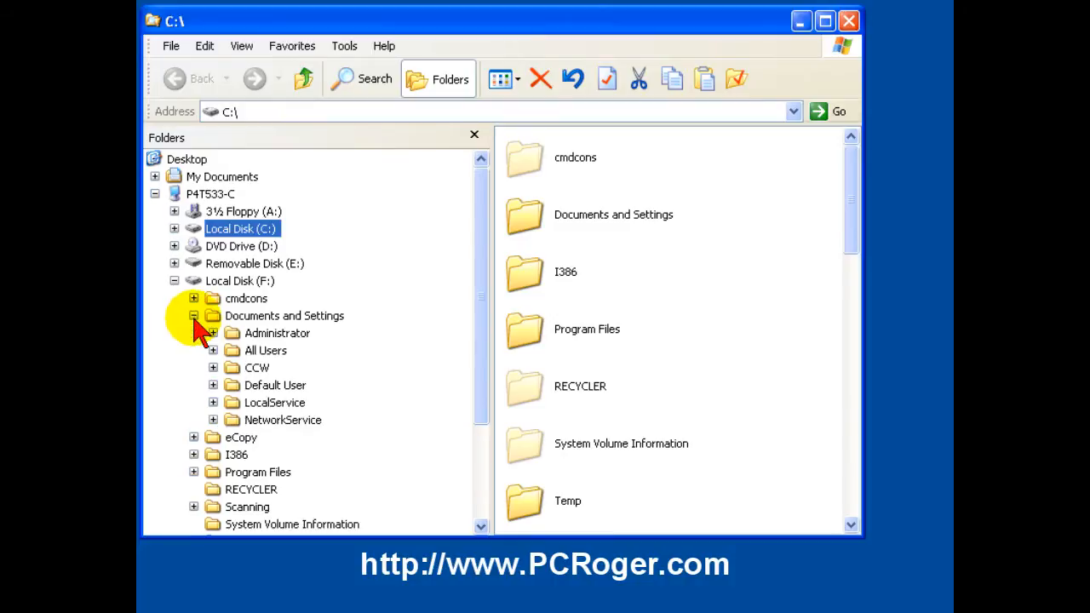
pyautogui.click(213, 367)
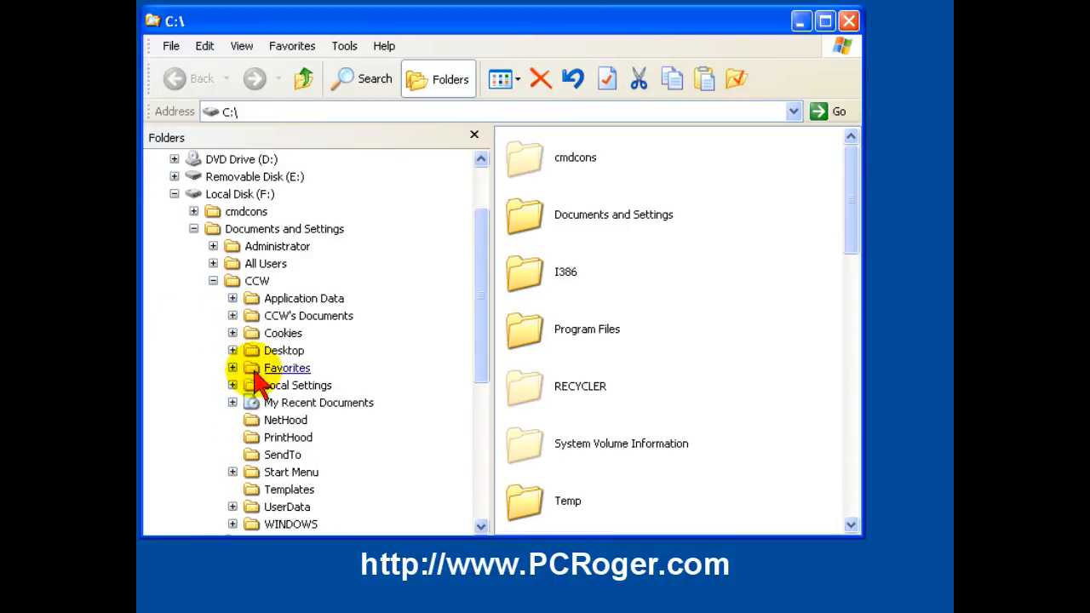
pyautogui.scroll(-3)
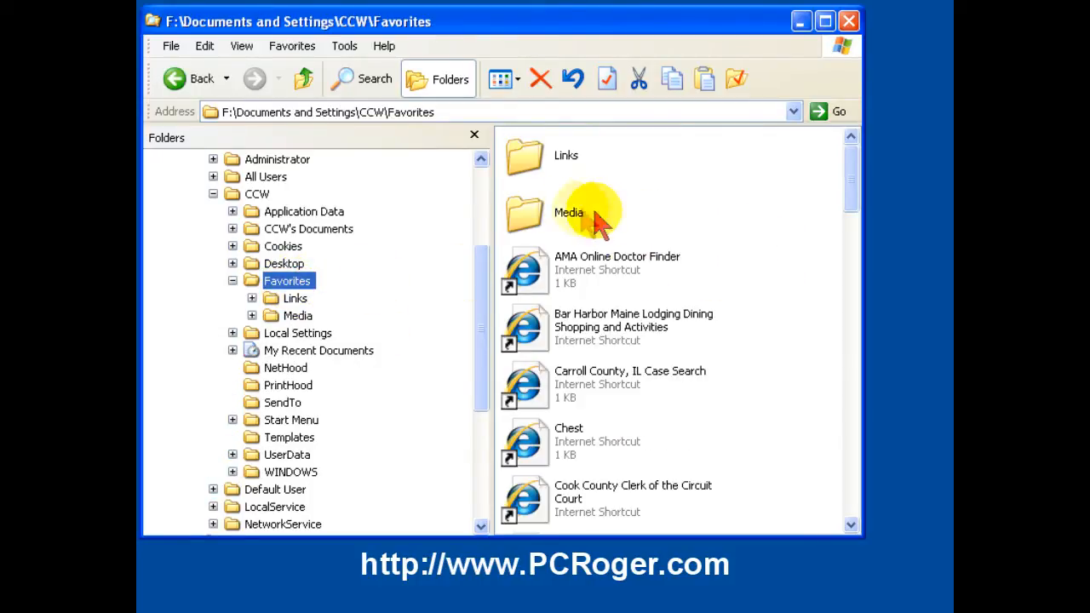
pyautogui.moveTo(260, 294)
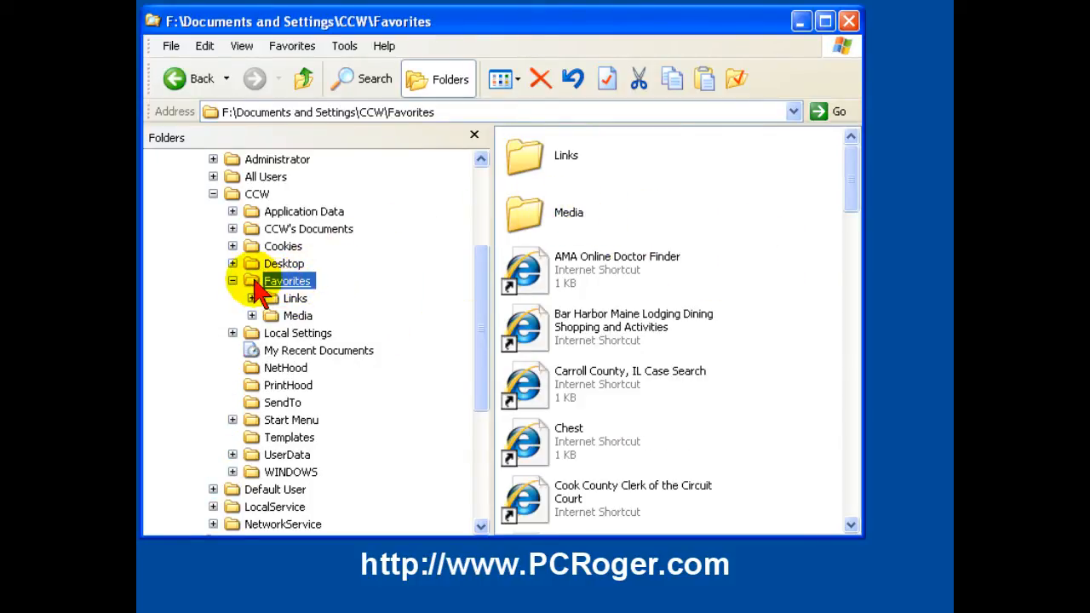
pyautogui.moveTo(499, 579)
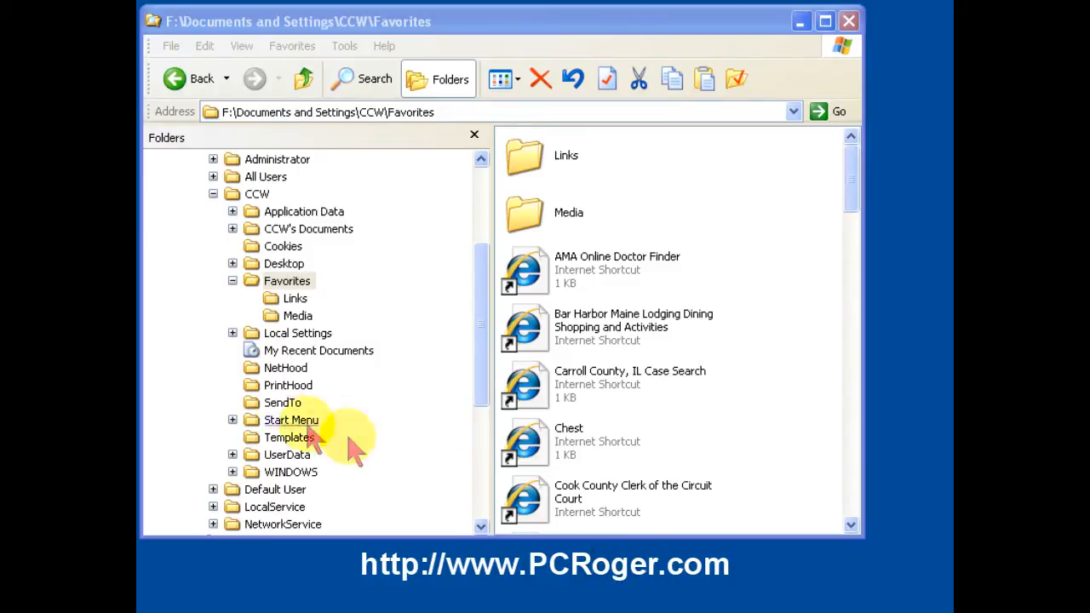
pyautogui.moveTo(237, 241)
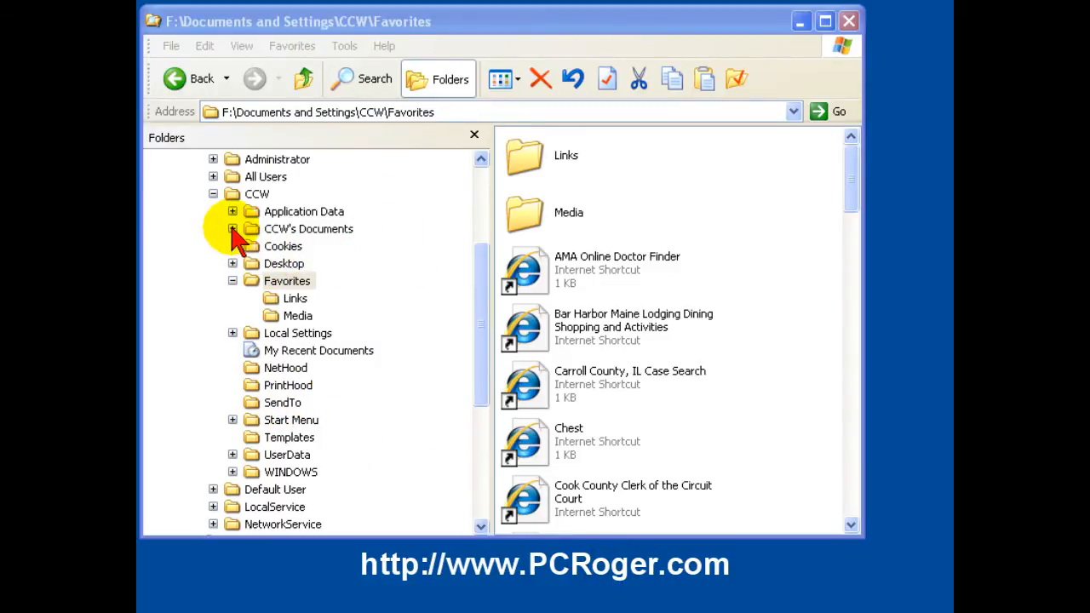
# - Open the CCW user's My Documents folder on drive F
pyautogui.click(308, 228)
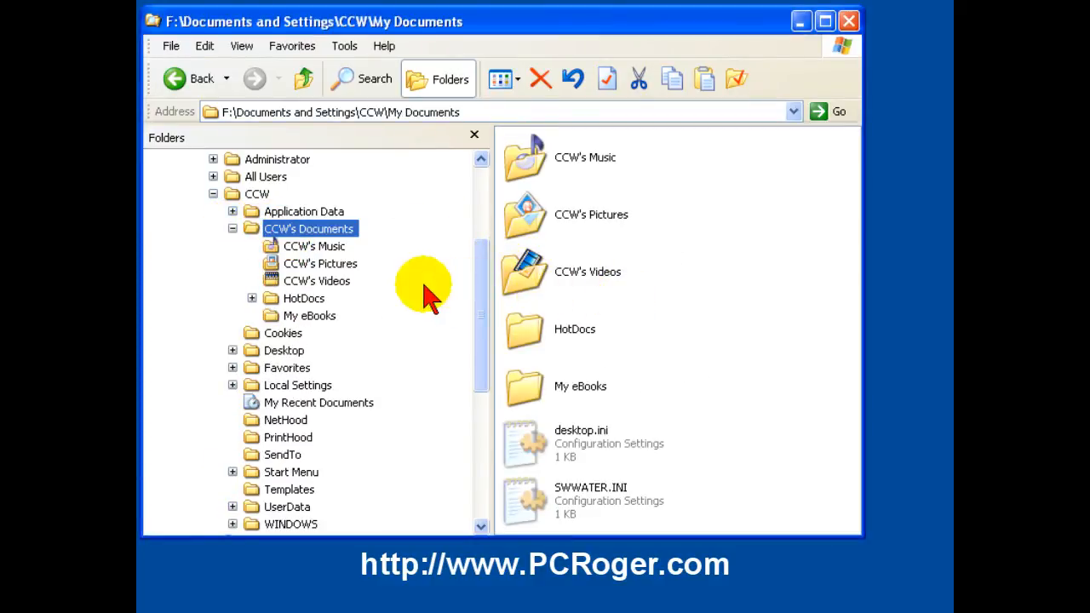
pyautogui.moveTo(294, 251)
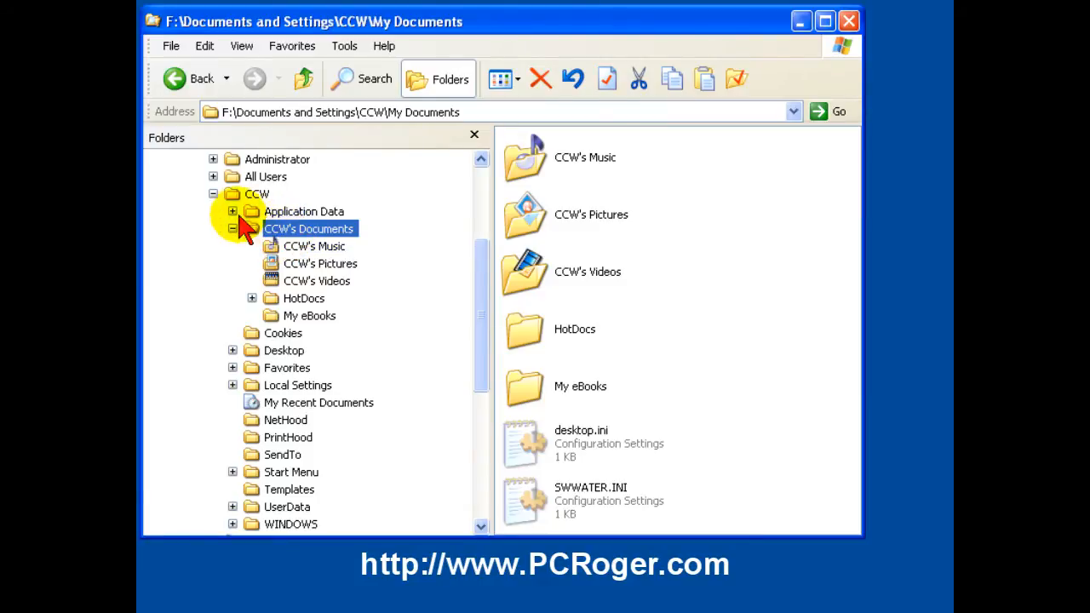
pyautogui.moveTo(237, 220)
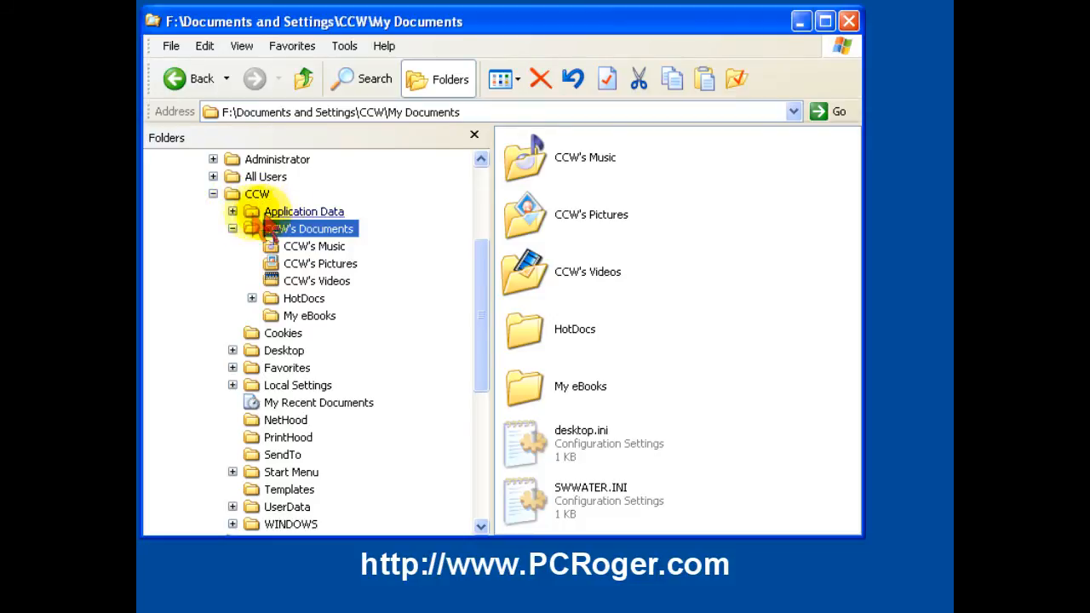
# - Expand Application Data > Microsoft and open the Outlook folder holding Outlook.NK2
pyautogui.click(233, 211)
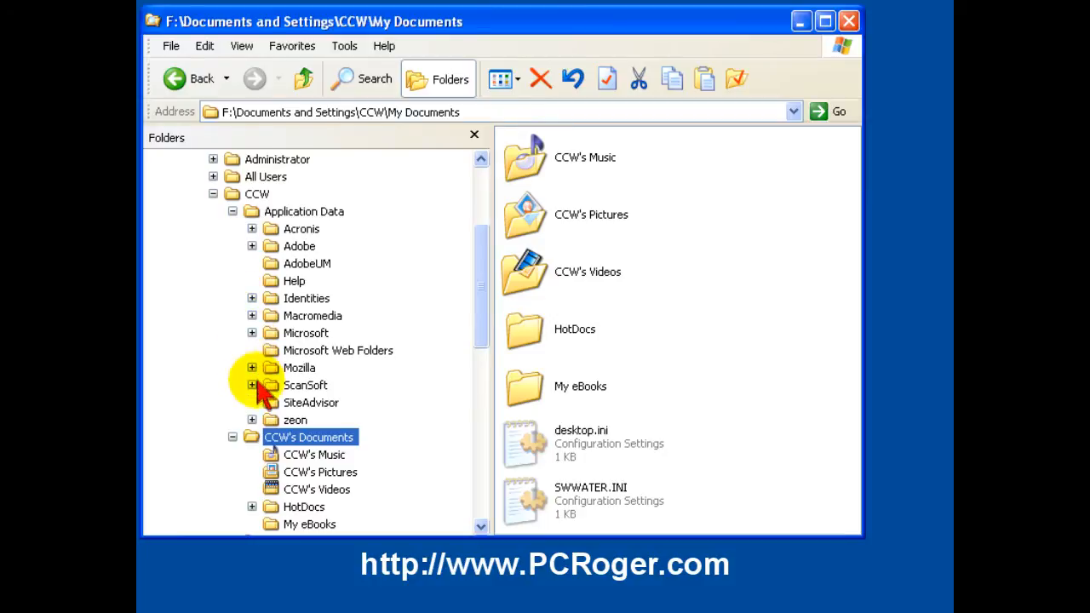
pyautogui.click(252, 333)
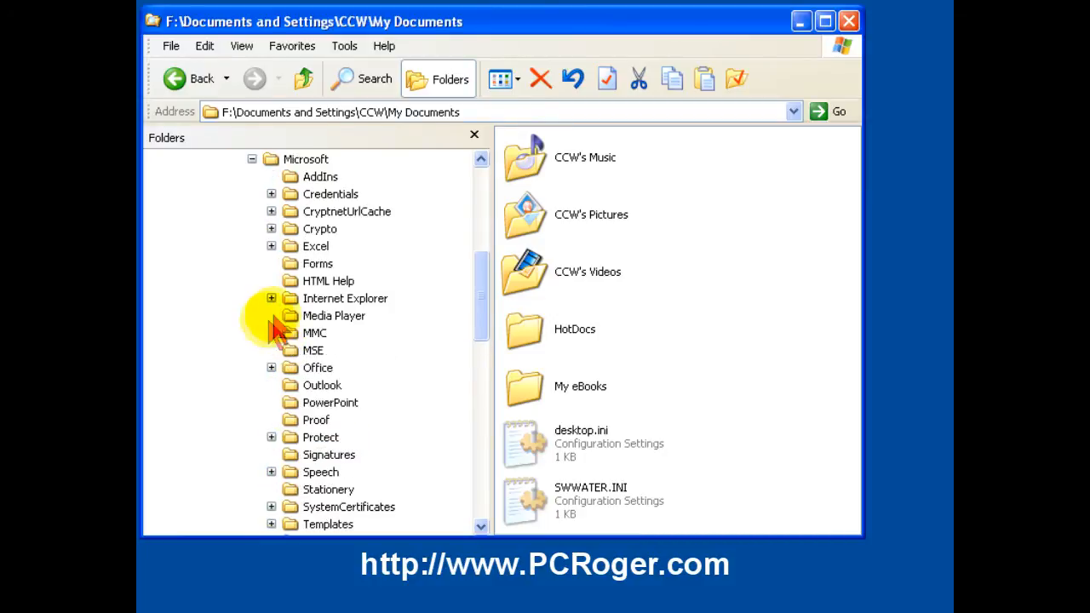
pyautogui.click(323, 385)
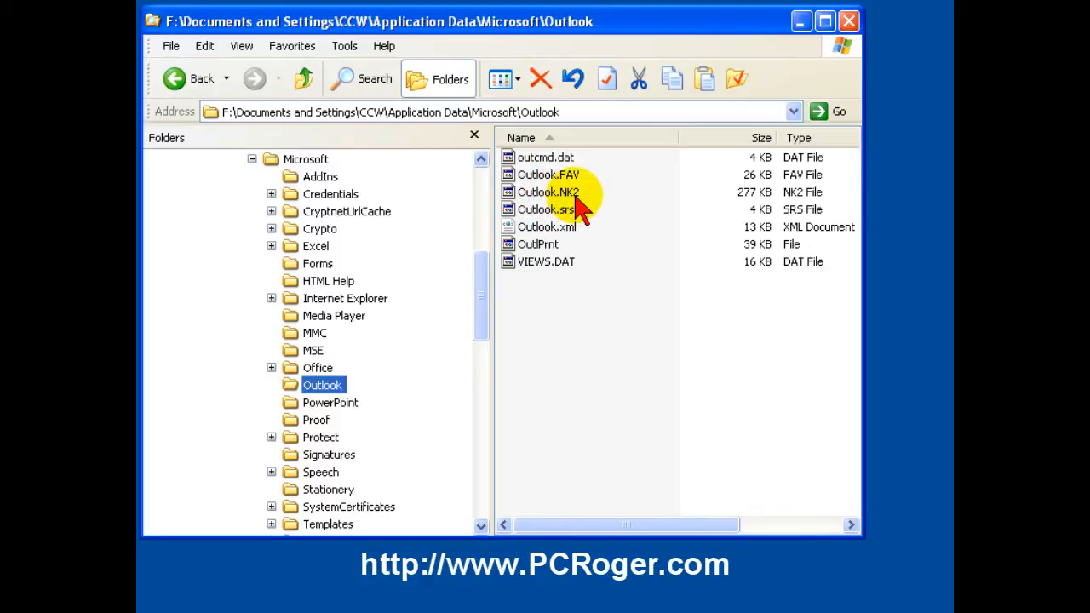
pyautogui.moveTo(685, 195)
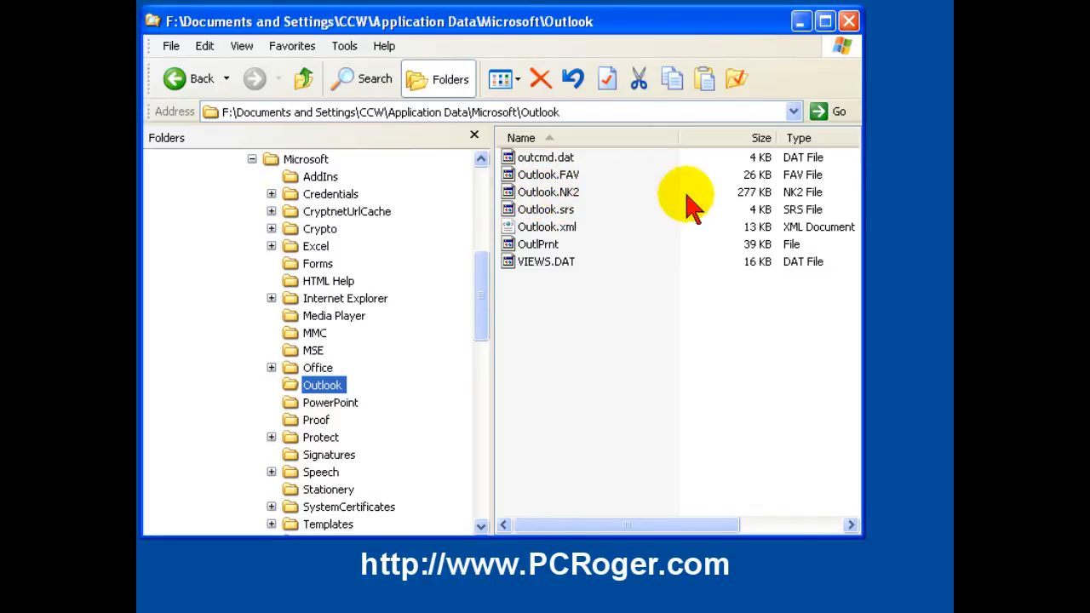
pyautogui.moveTo(519, 201)
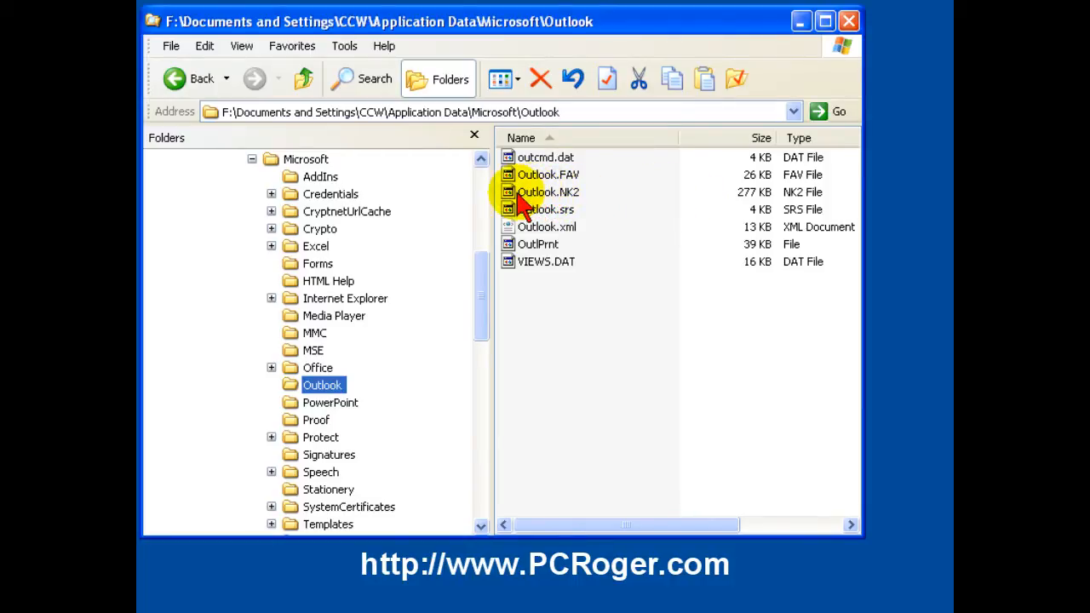
pyautogui.moveTo(498, 545)
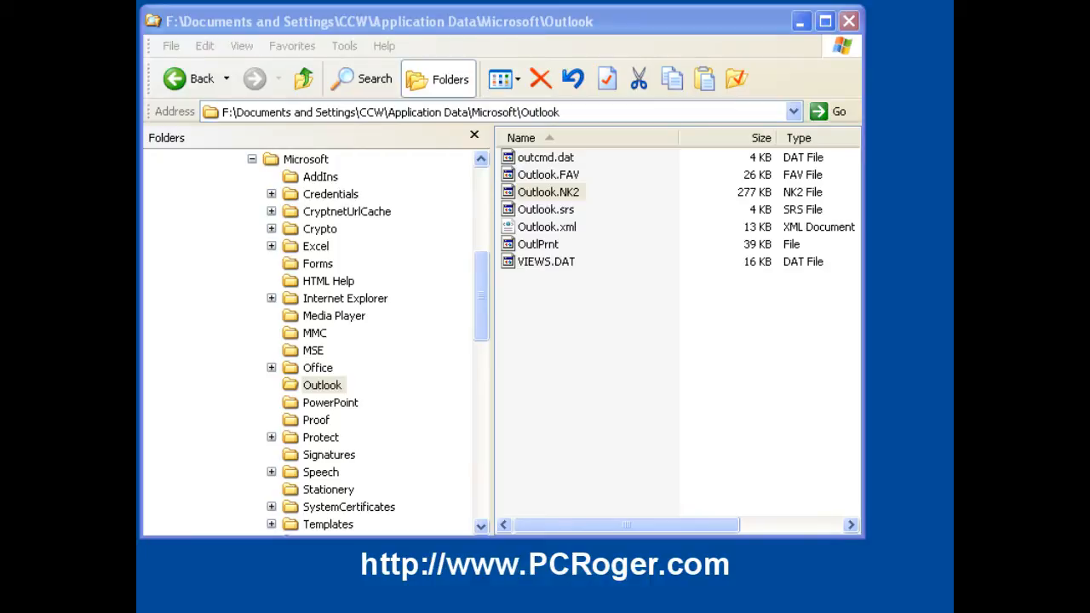
pyautogui.click(322, 385)
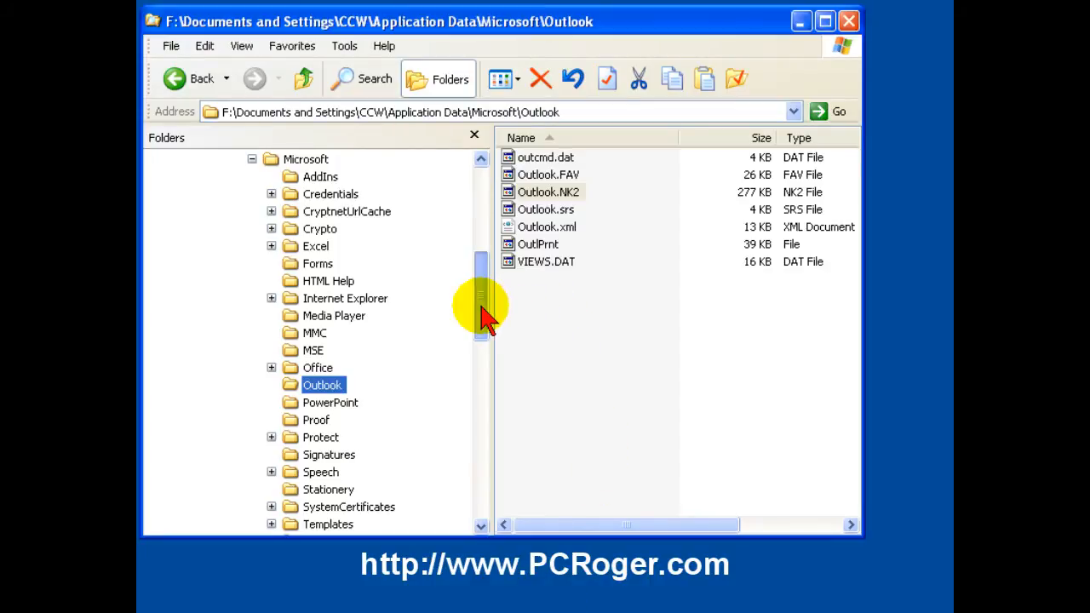
# - Scroll the folder tree toward the Microsoft Templates folder containing Normal.dot
pyautogui.scroll(-3)
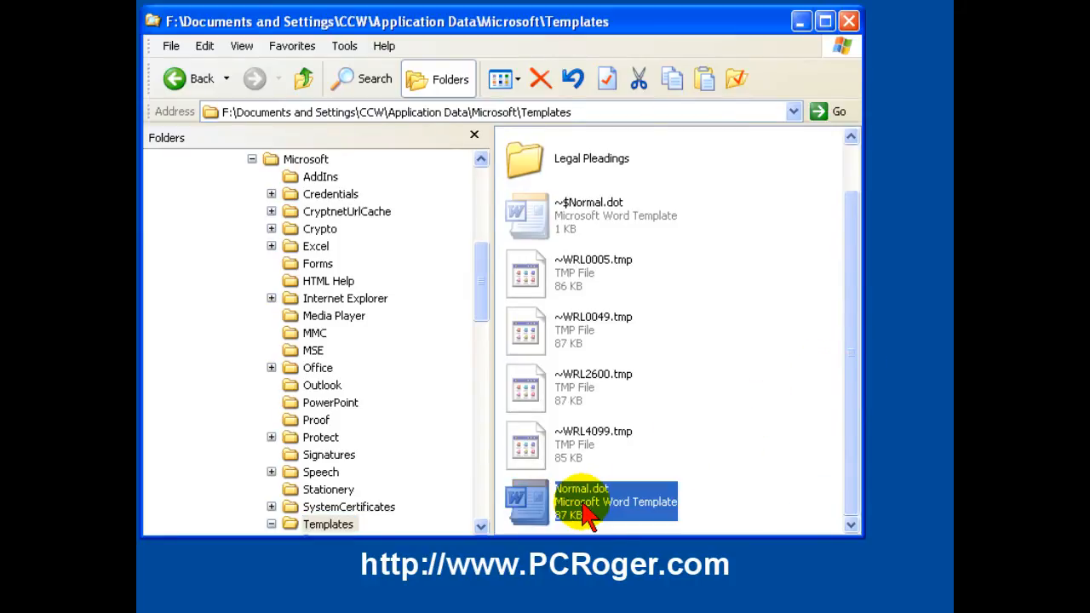
pyautogui.moveTo(592, 512)
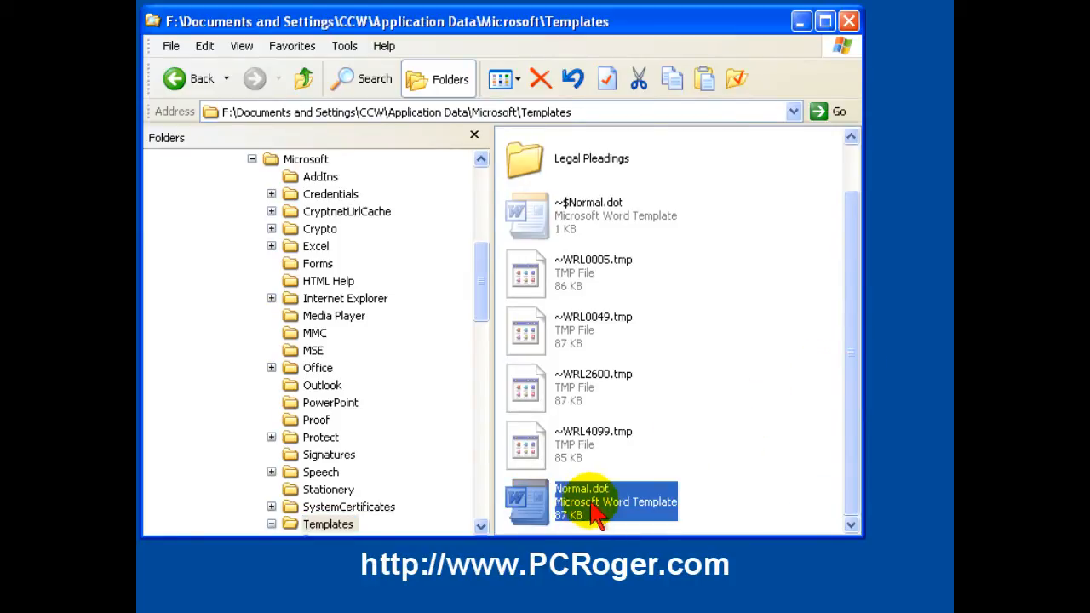
pyautogui.moveTo(630, 511)
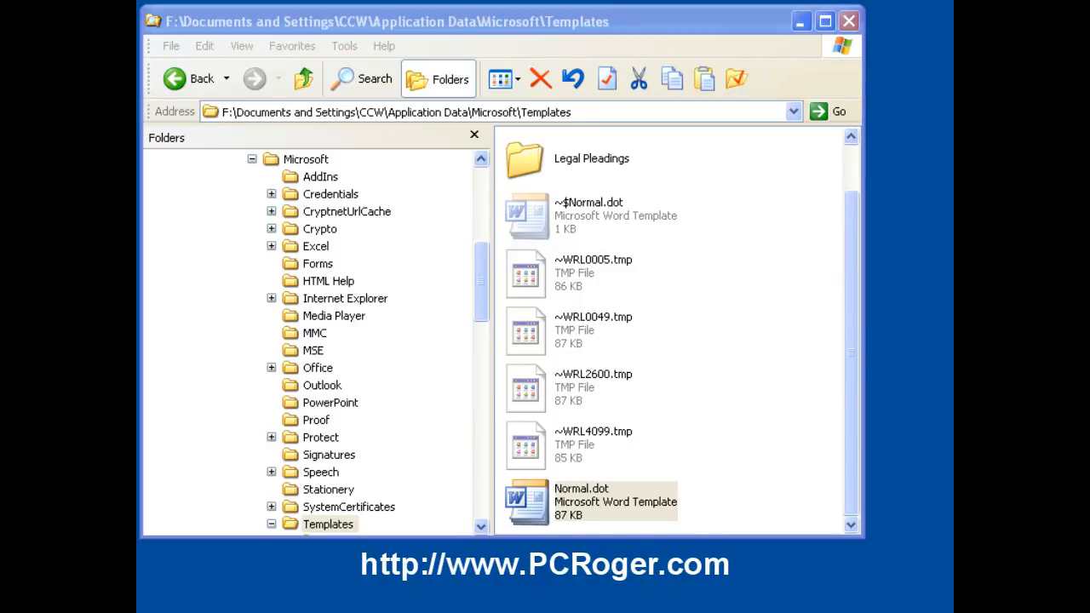
pyautogui.moveTo(490, 511)
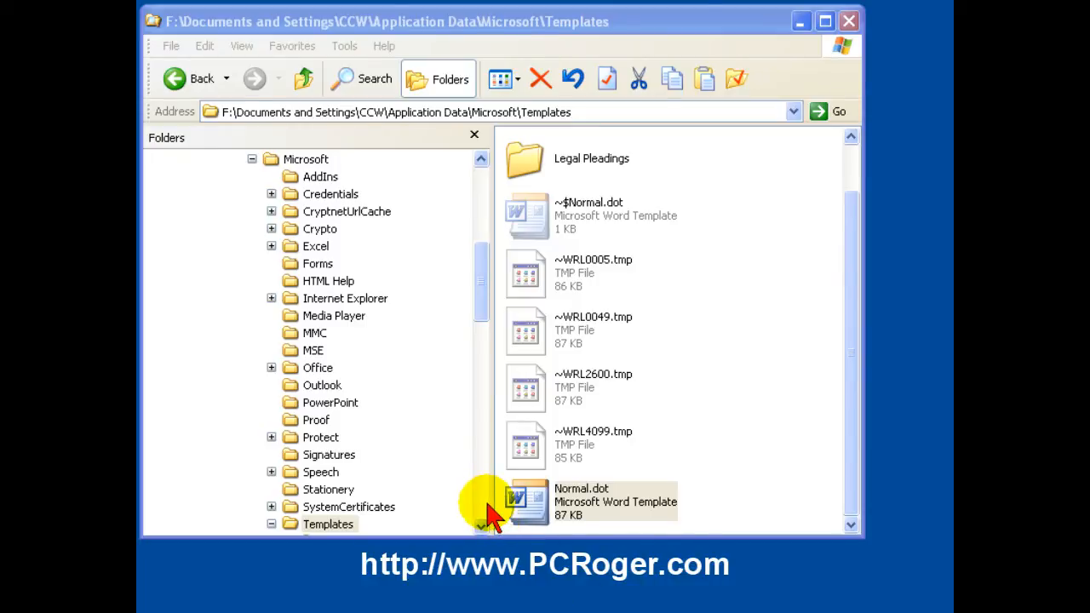
pyautogui.moveTo(243, 111)
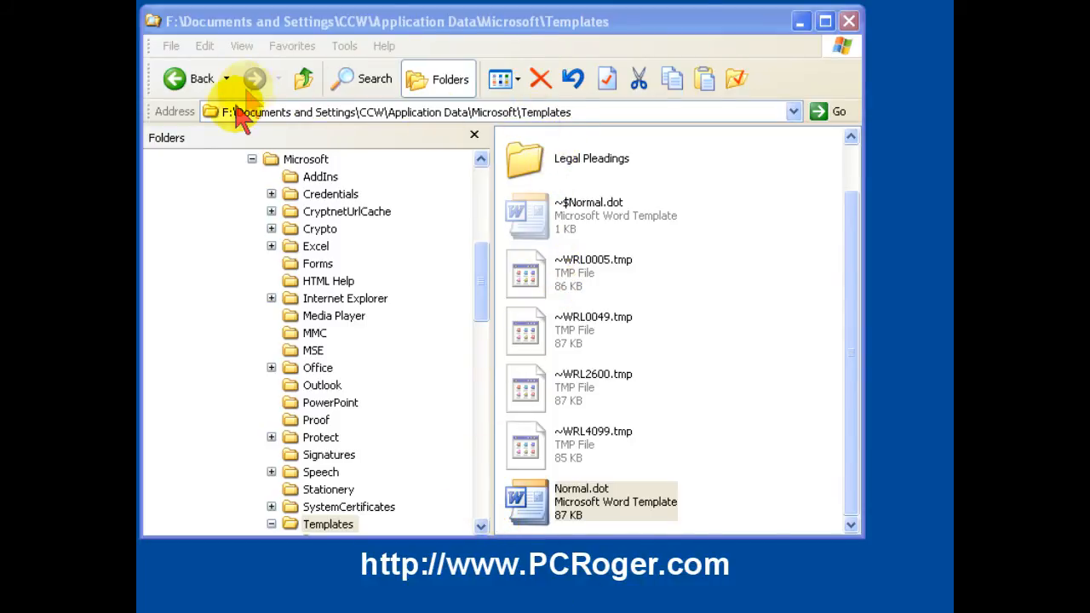
pyautogui.moveTo(332, 123)
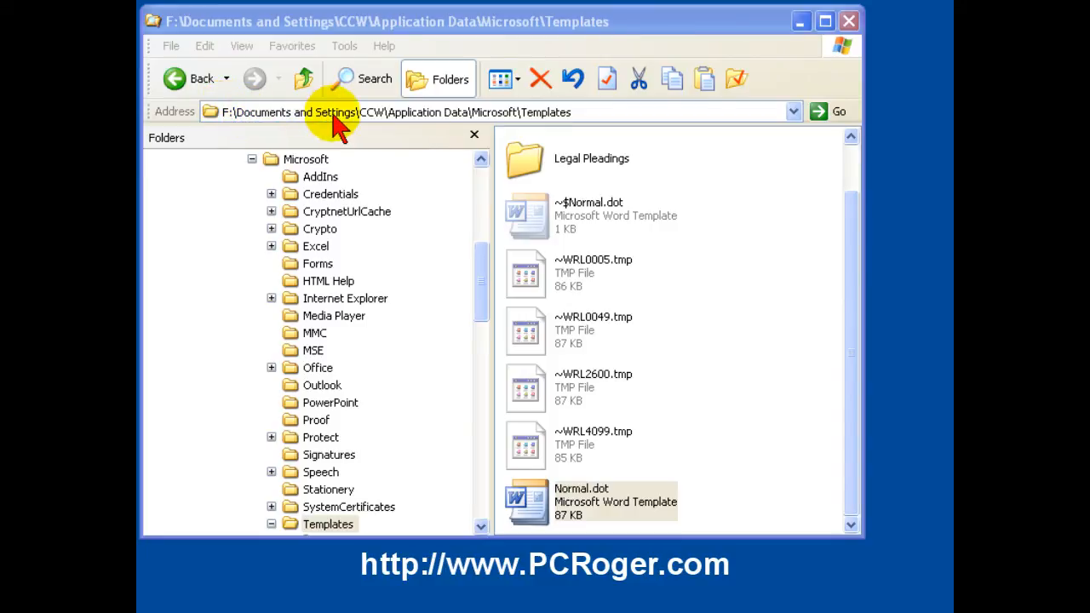
pyautogui.moveTo(426, 119)
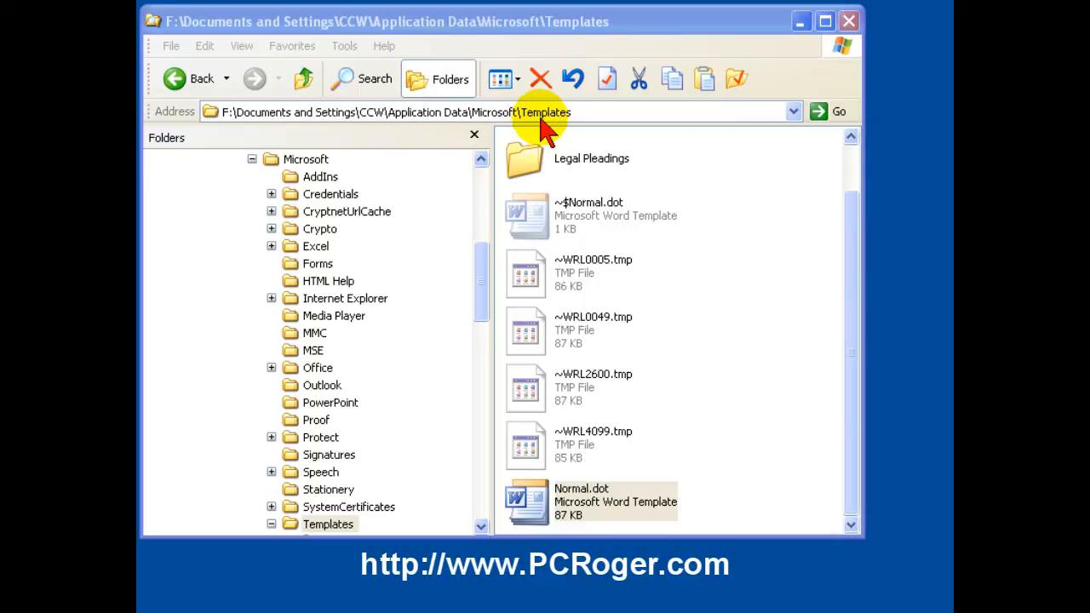
pyautogui.moveTo(656, 490)
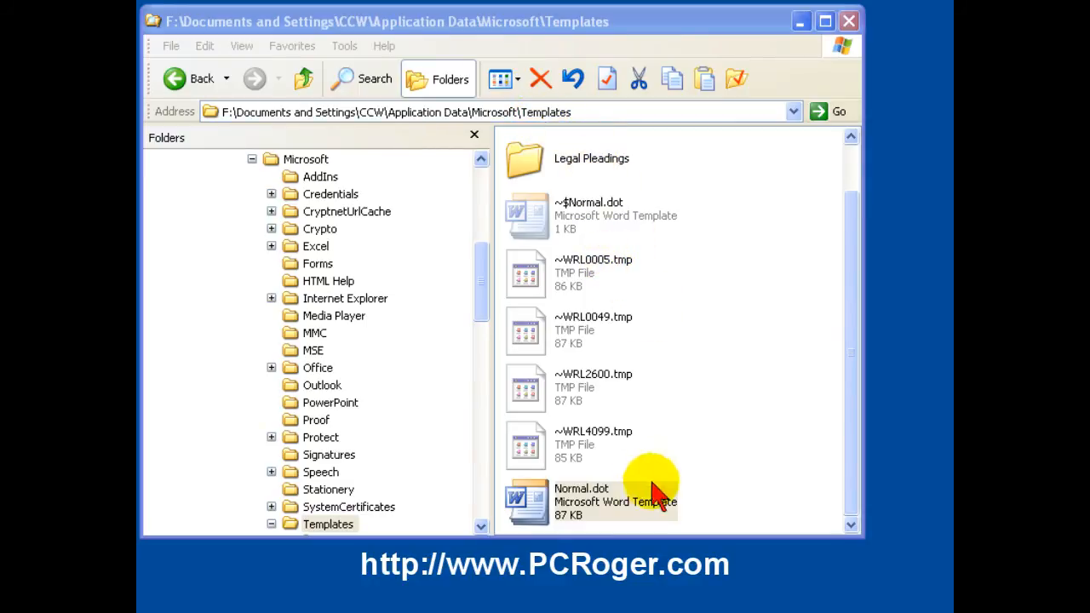
pyautogui.moveTo(656, 481)
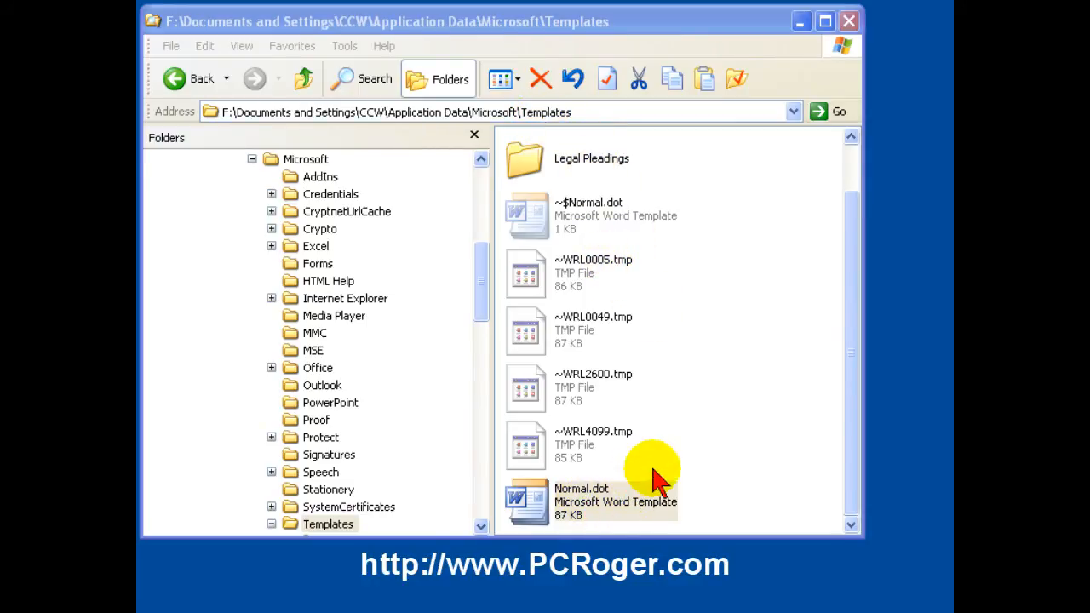
pyautogui.moveTo(647, 473)
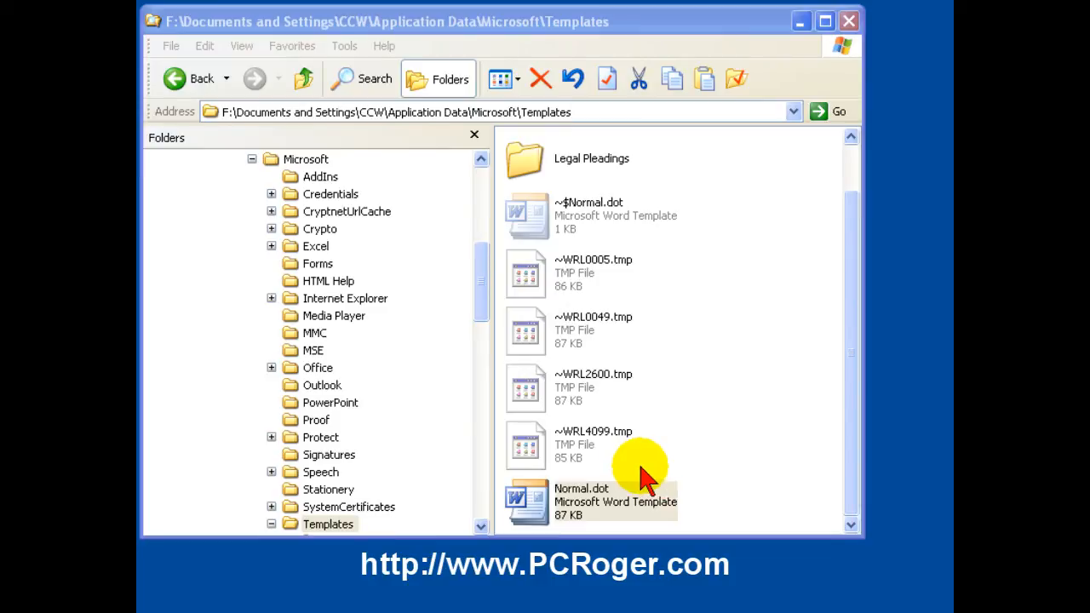
pyautogui.moveTo(639, 507)
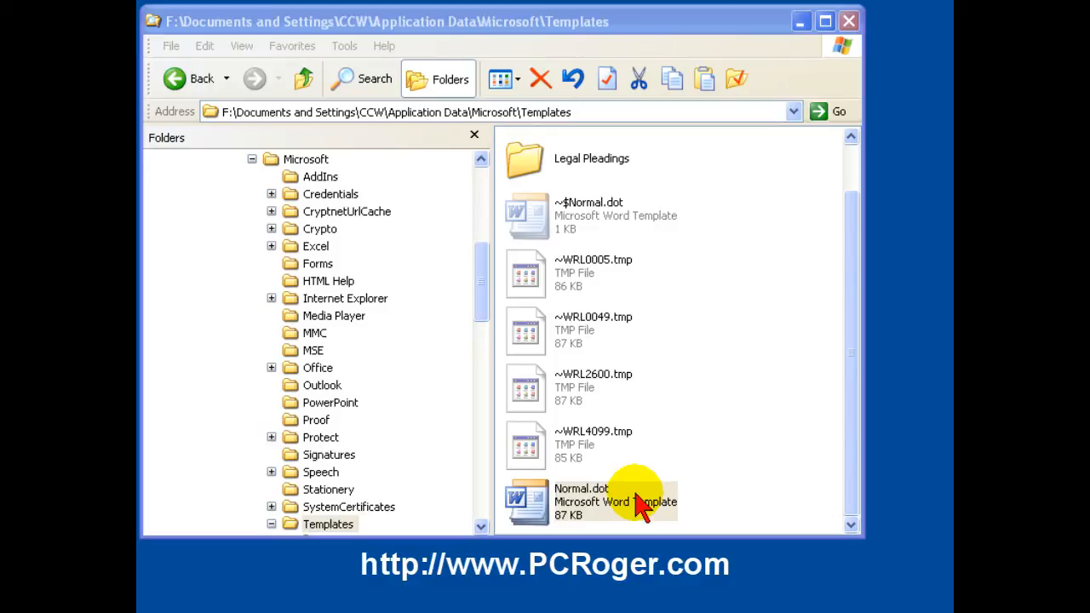
pyautogui.moveTo(741, 374)
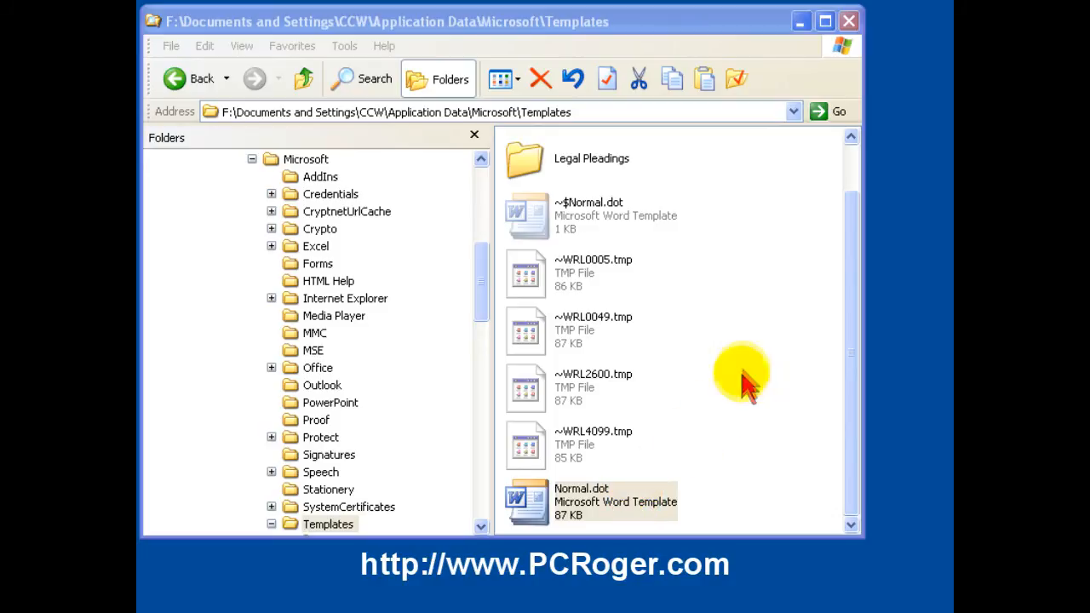
pyautogui.scroll(3)
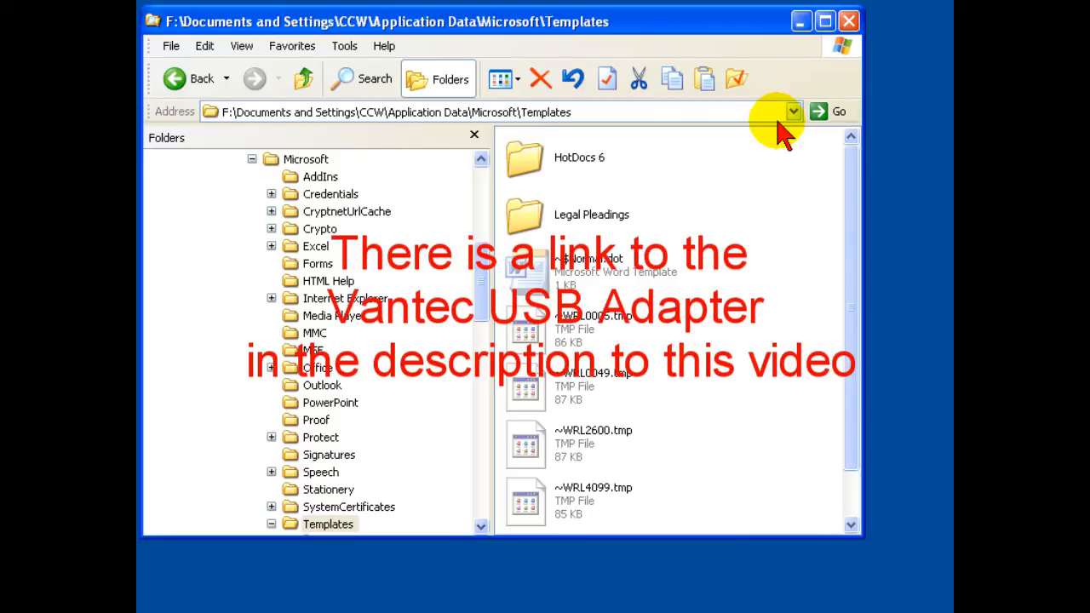
pyautogui.moveTo(639, 78)
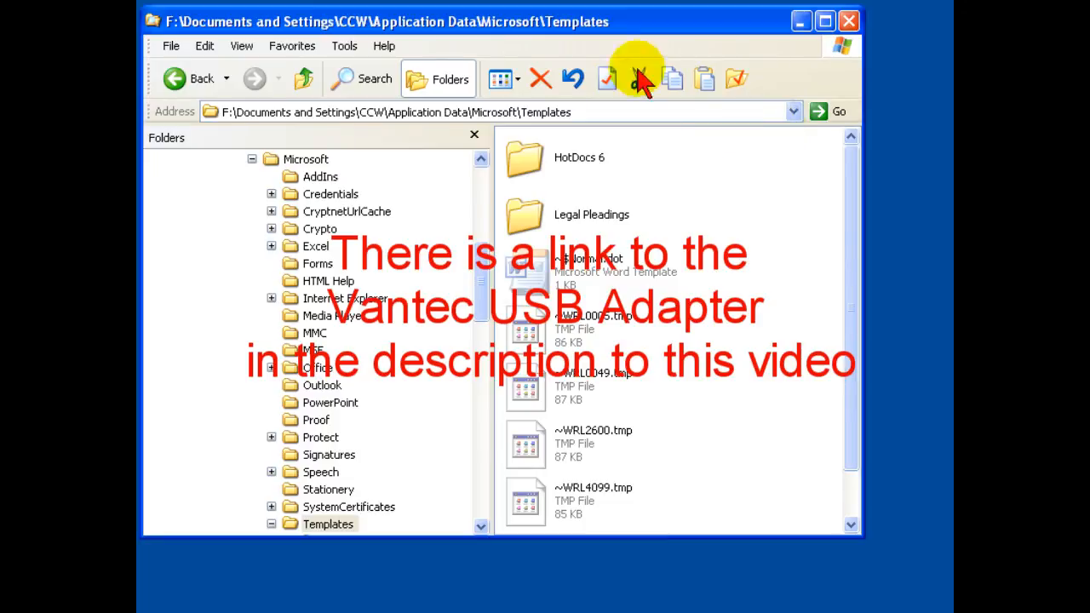
pyautogui.moveTo(225, 120)
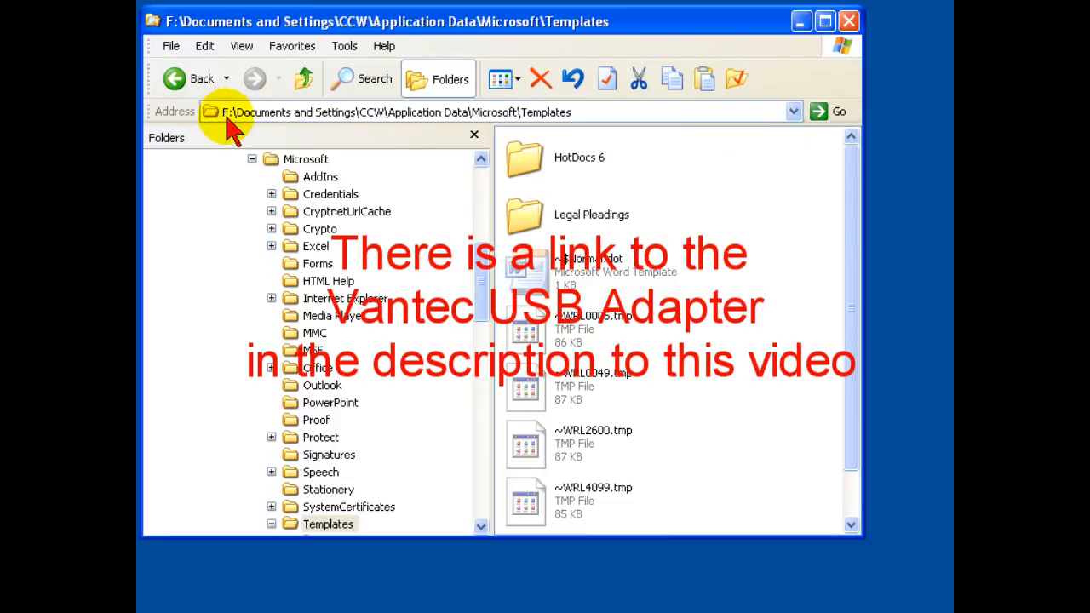
pyautogui.moveTo(452, 562)
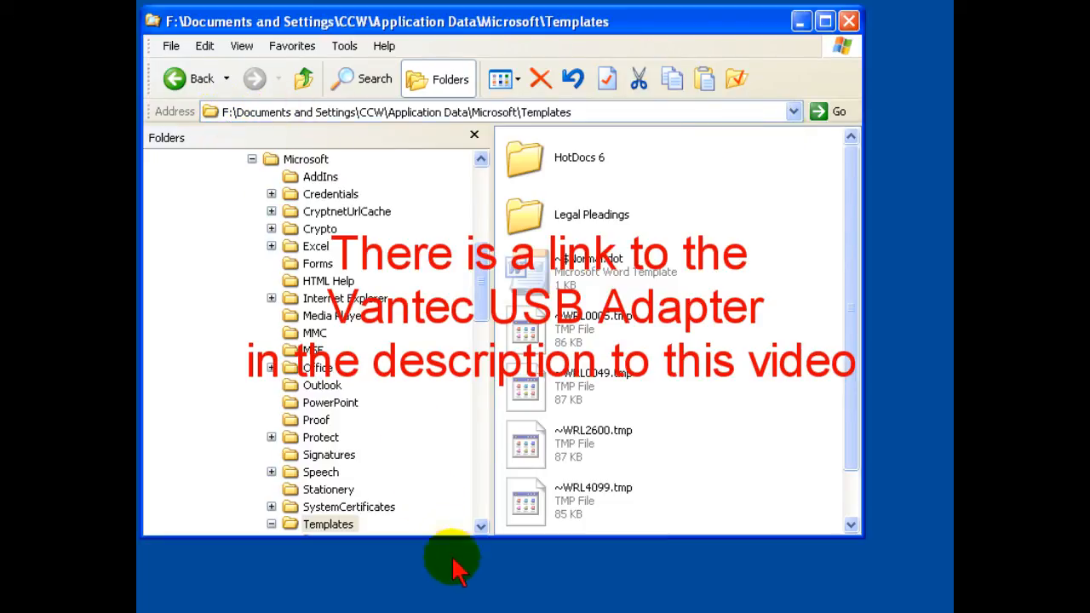
pyautogui.moveTo(784, 145)
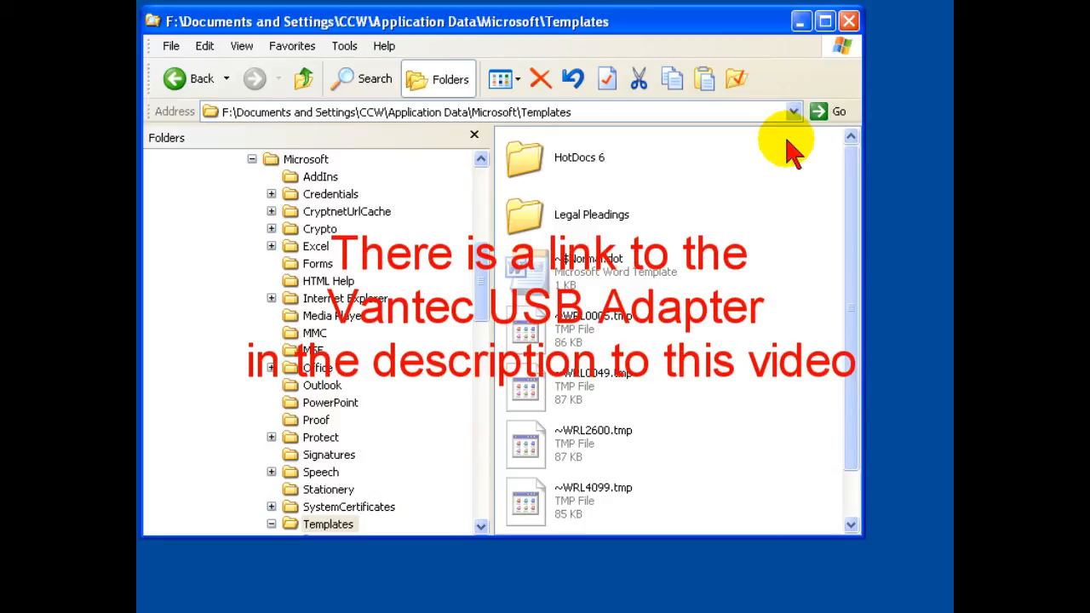